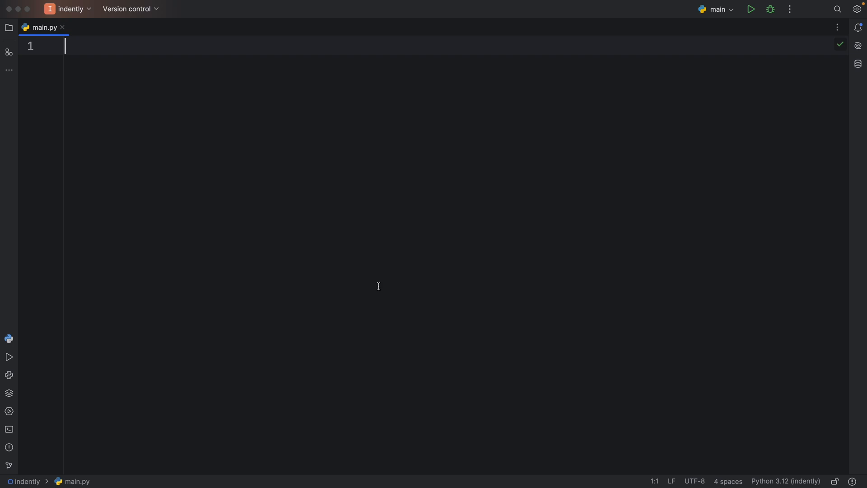
Import datetime and locale in main.py and declare get_date() -> str.
{"action": "type", "text": "from"}
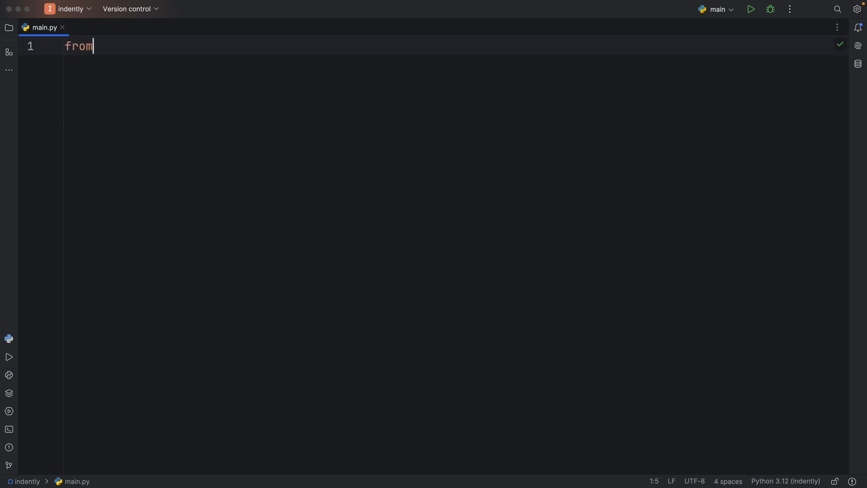
{"action": "type", "text": "date impo"}
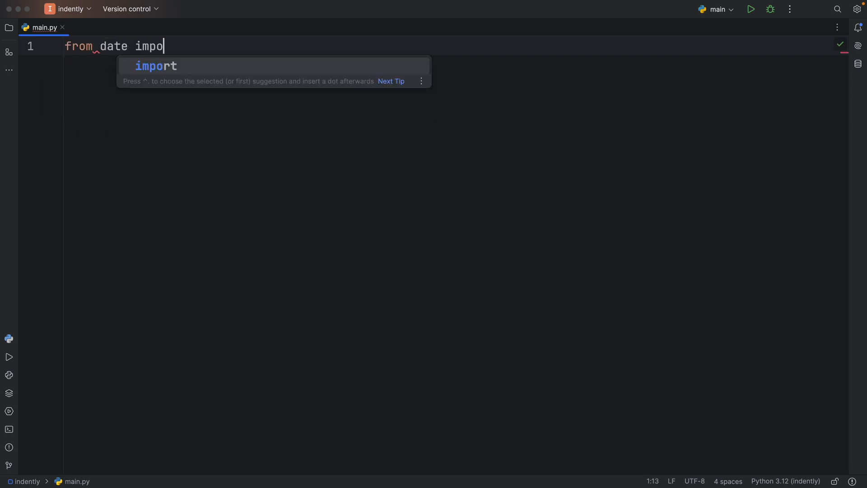
{"action": "type", "text": "rt datetime"}
{"action": "type", "text": "def g"}
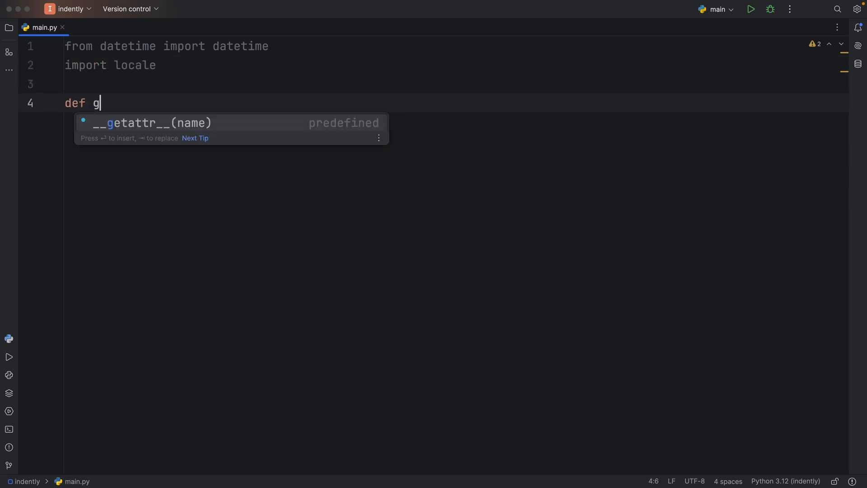
{"action": "type", "text": "et_date"}
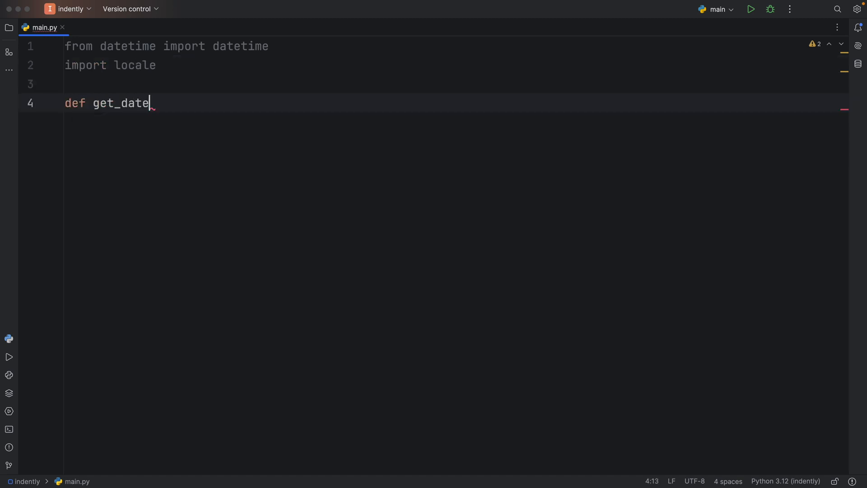
{"action": "type", "text": "() -> str:"}
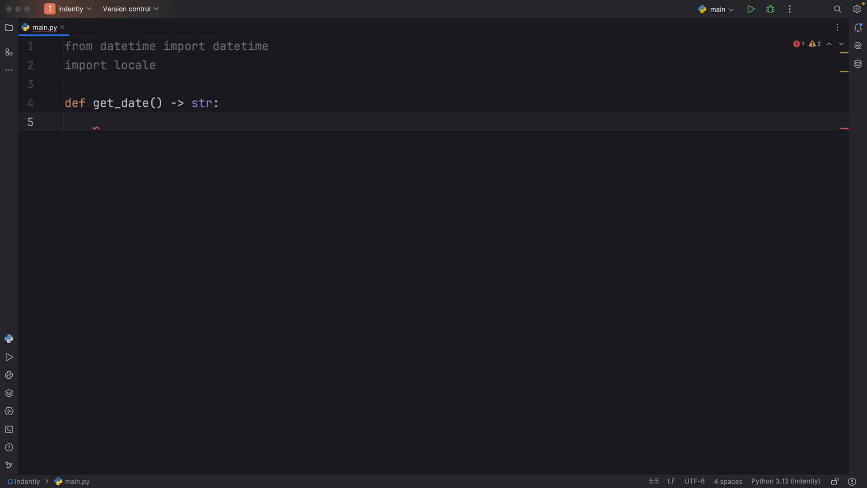
Assign user_locale: tuple[str | None, str | None] = locale.getlocale() and reformat the code.
{"action": "type", "text": "user_locale: tuple[str"}
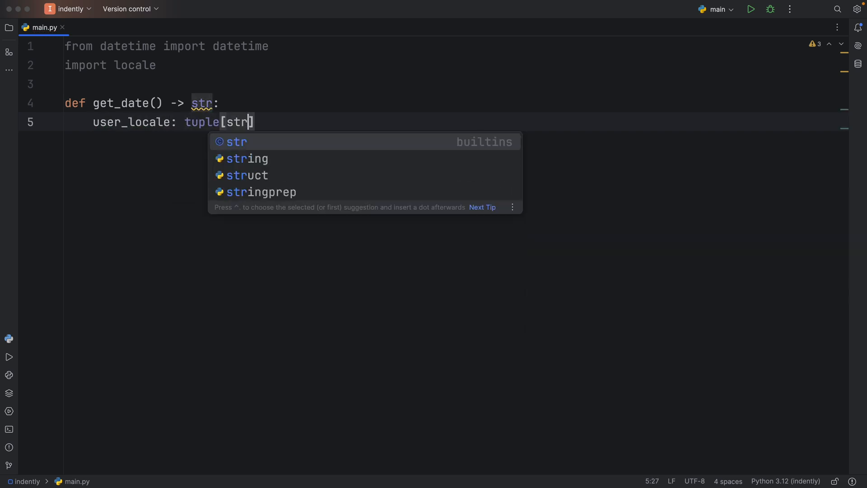
{"action": "type", "text": "| N"}
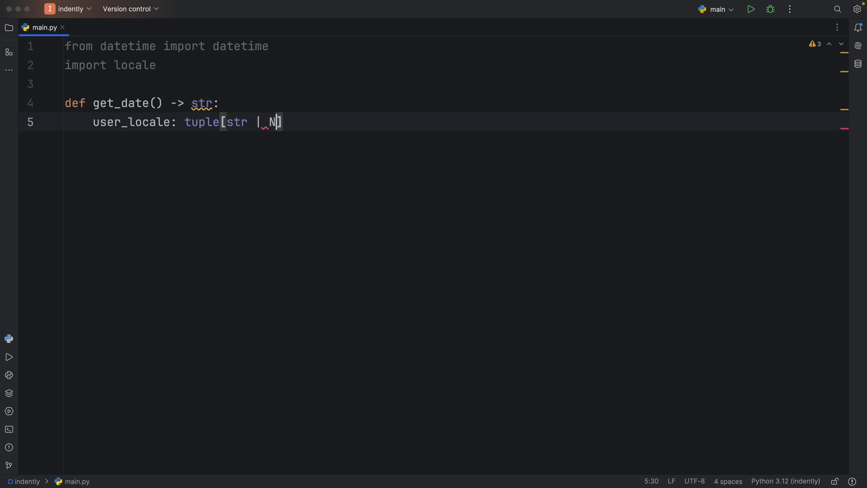
{"action": "type", "text": "one, str | None"}
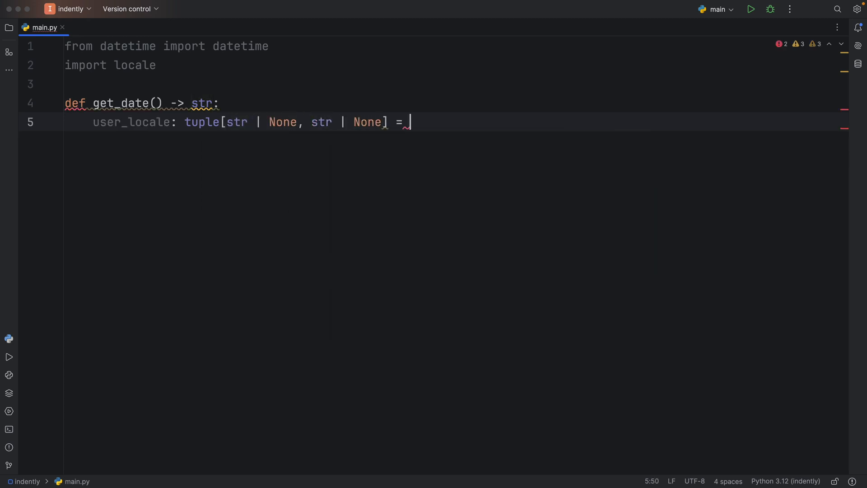
{"action": "type", "text": "locale.getlocale("}
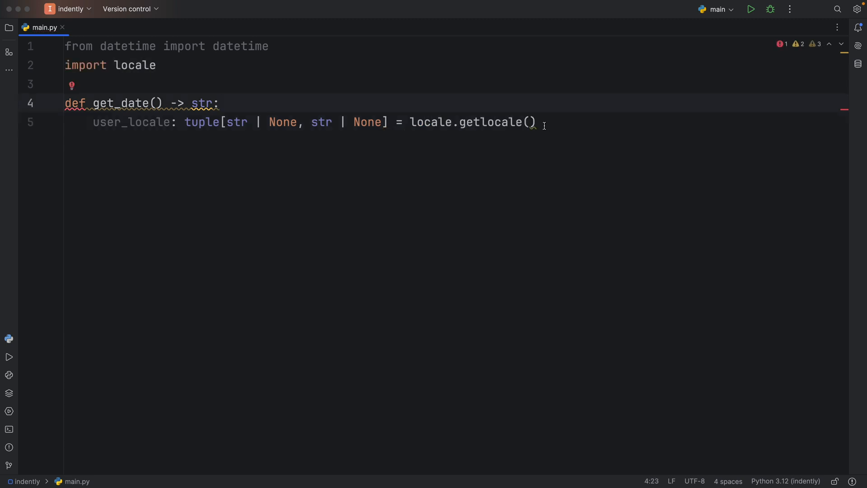
{"action": "left_click", "coordinate": [220, 103]}
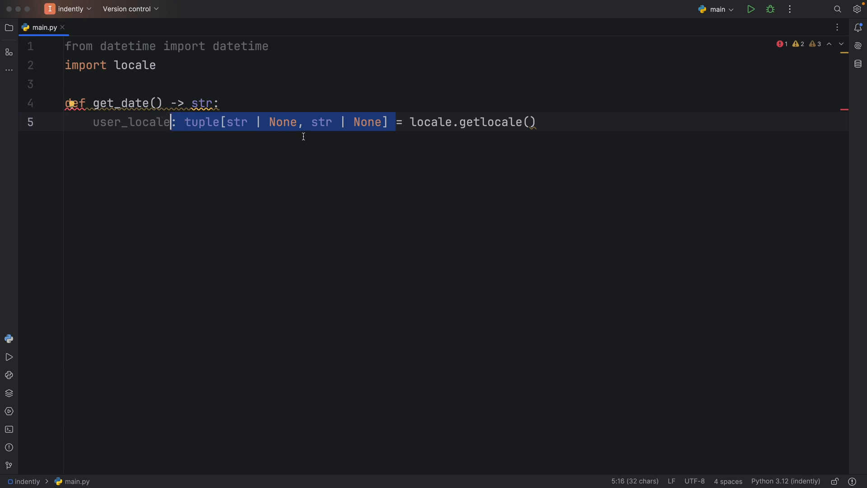
{"action": "key", "text": "Backspace"}
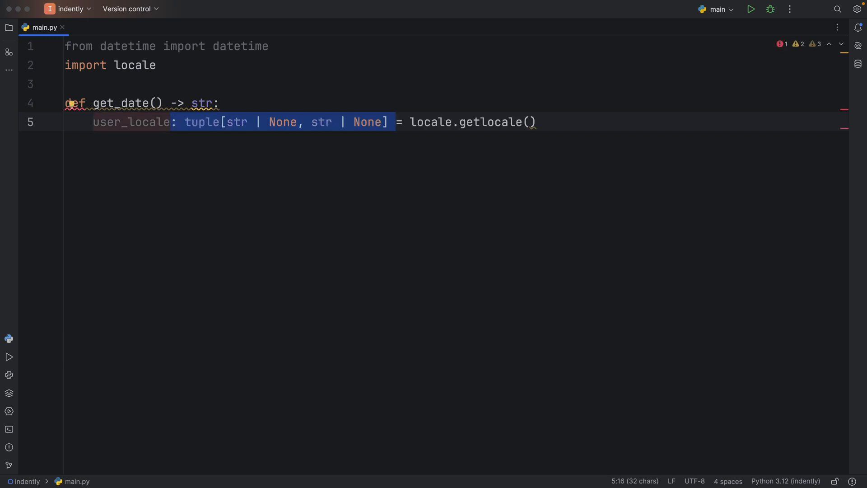
{"action": "key", "text": "enter"}
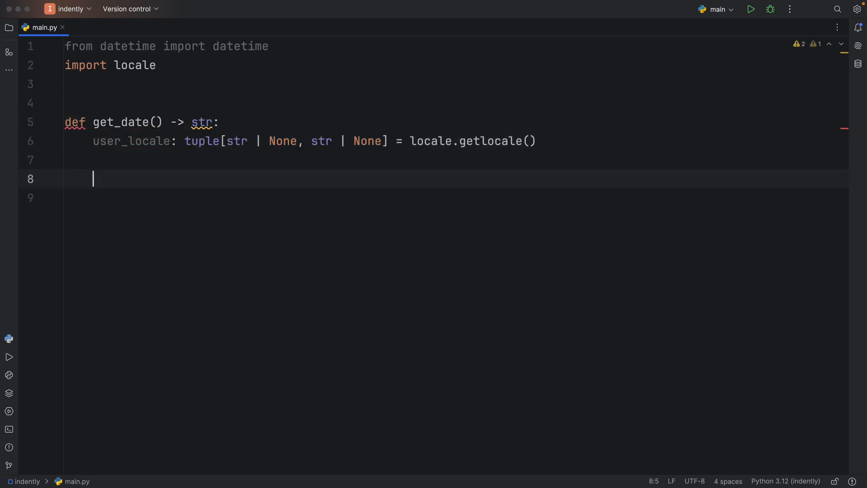
Add a try block calling locale.setlocale(locale.LC_TIME, user_locale).
{"action": "type", "text": "try:"}
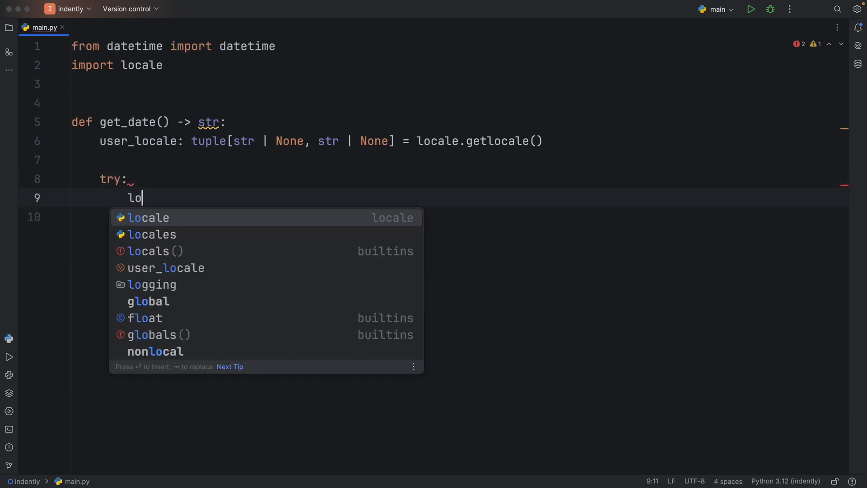
{"action": "type", "text": "locale.setlocale()"}
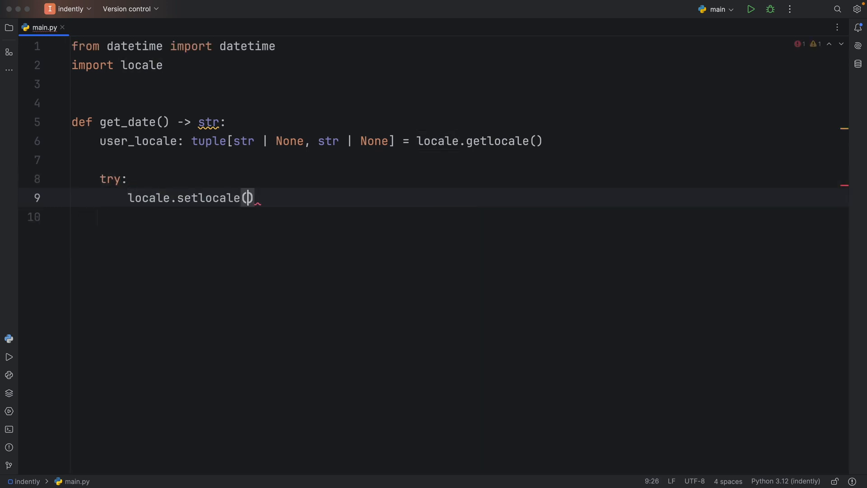
{"action": "type", "text": "locale="}
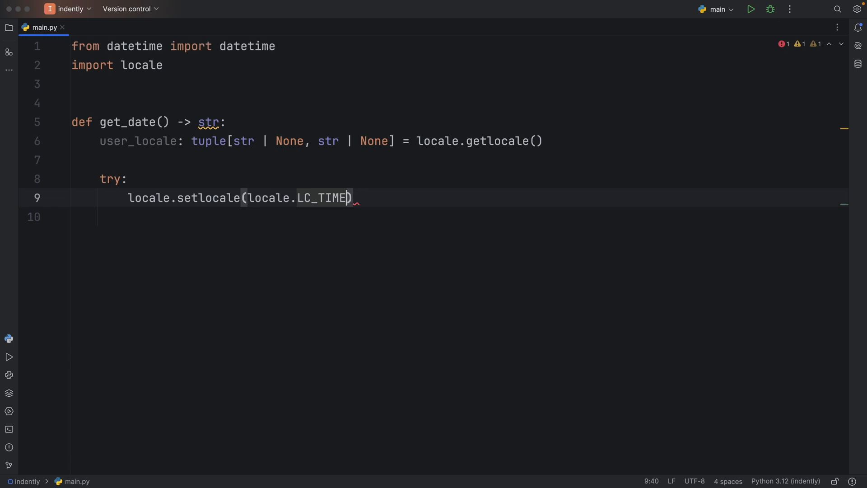
{"action": "type", "text": ", user_locale"}
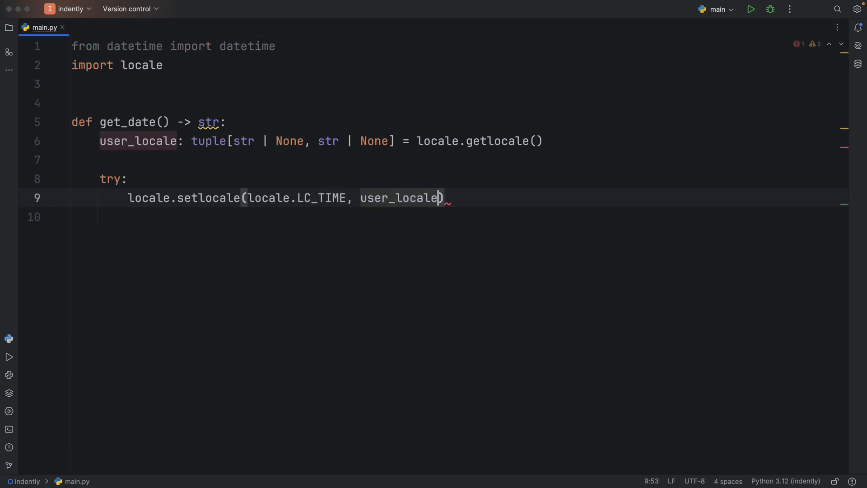
Print user_locale after the getlocale line and add an empty except: clause.
{"action": "left_click", "coordinate": [592, 141]}
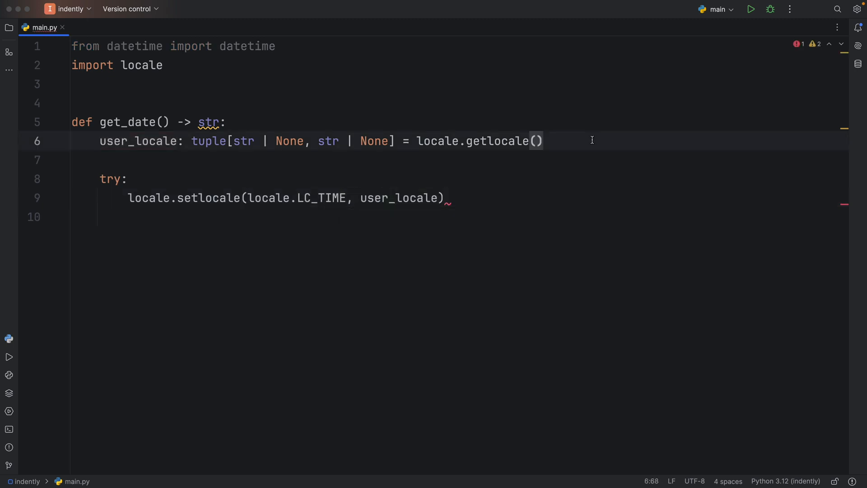
{"action": "type", "text": "print()"}
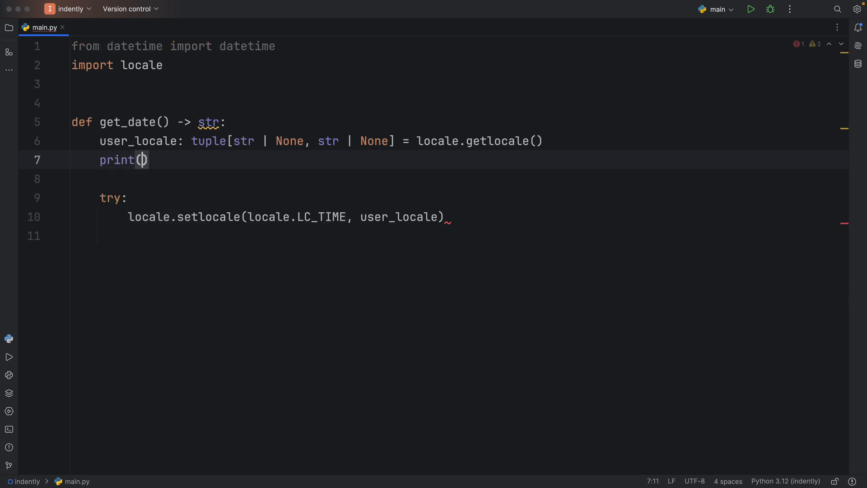
{"action": "type", "text": "user_locale"}
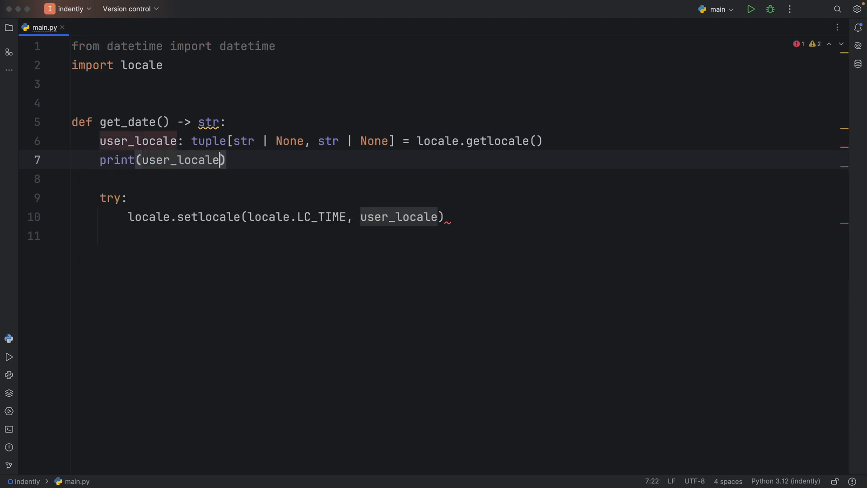
{"action": "type", "text": "except:"}
{"action": "type", "text": "..."}
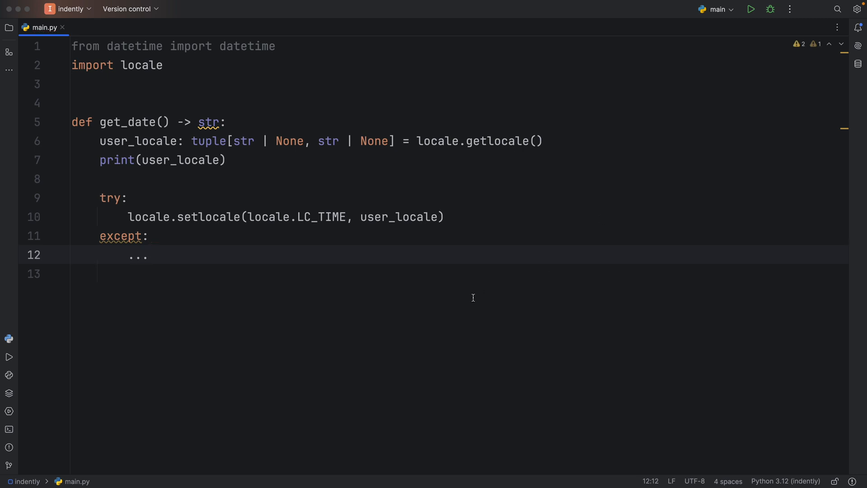
Call get_date() at the bottom, run it, and highlight 'en_GB' and 'UTF-8' in output.
{"action": "type", "text": "get"}
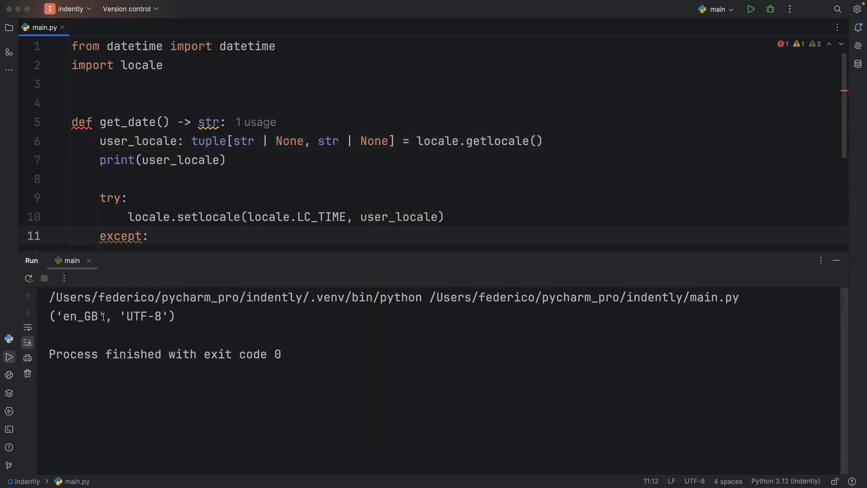
{"action": "double_click", "coordinate": [80, 316]}
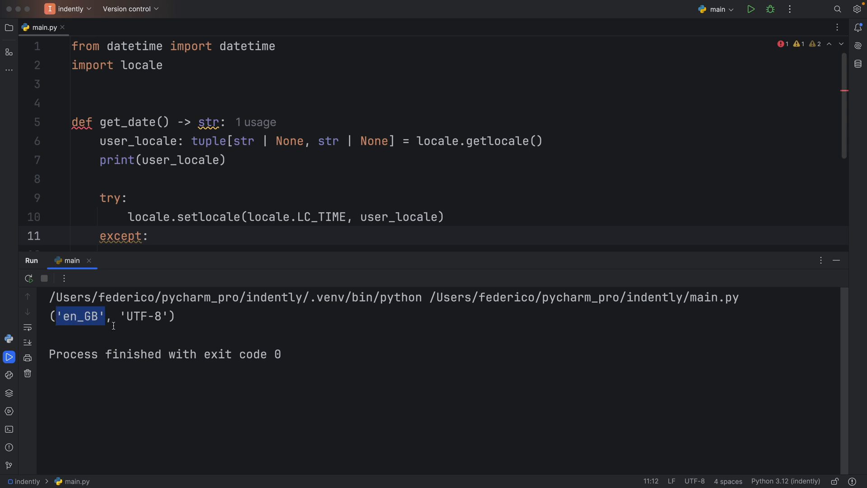
{"action": "left_click", "coordinate": [157, 316]}
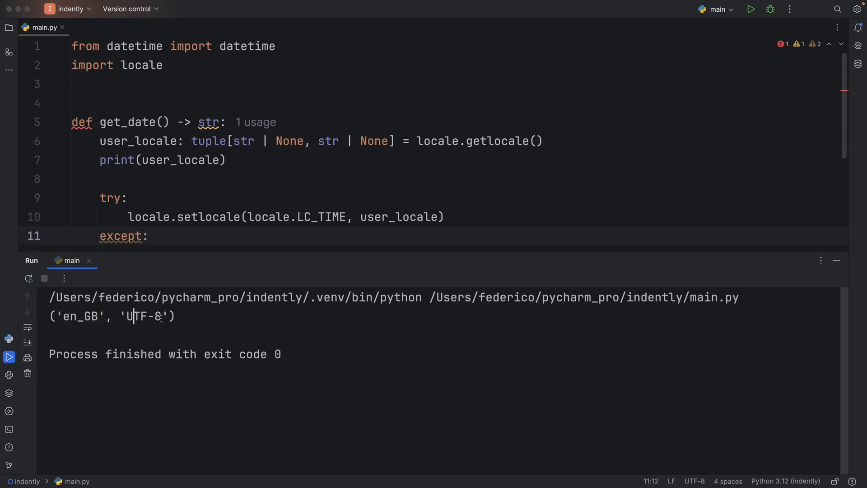
{"action": "double_click", "coordinate": [145, 316]}
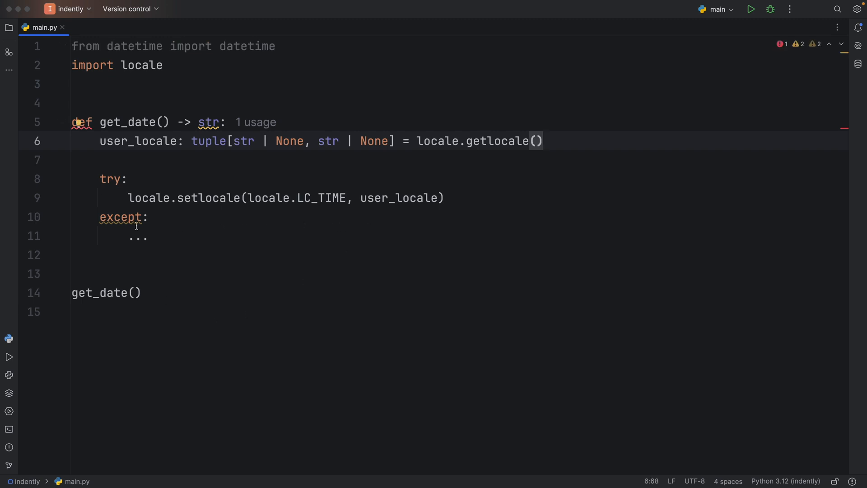
Make except catch locale.Error and try 'en_en:en' and 'en_GB' before using user_locale.
{"action": "type", "text": "locale.Error"}
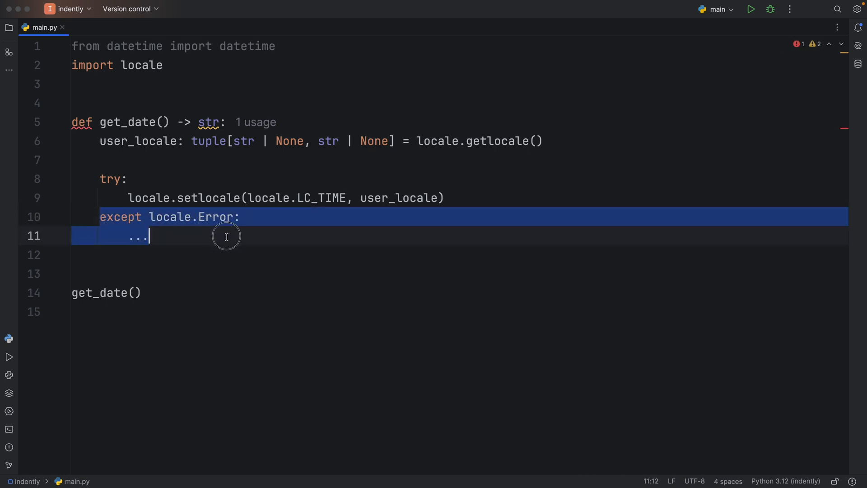
{"action": "double_click", "coordinate": [401, 197]}
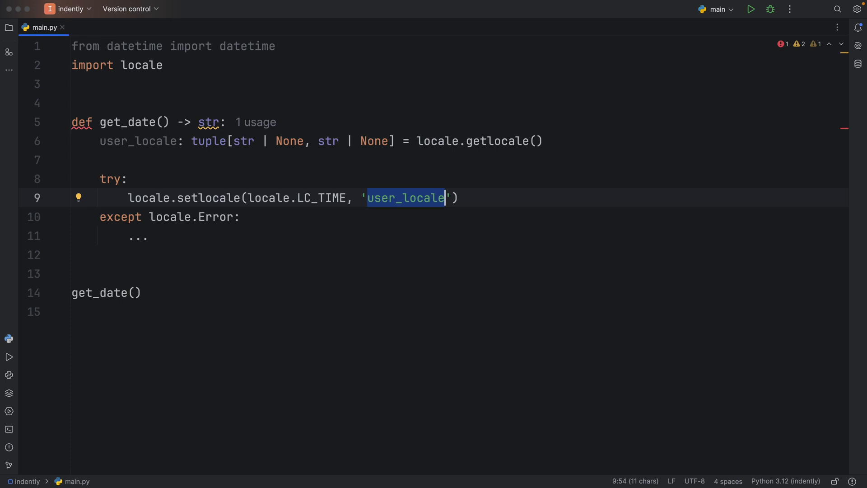
{"action": "type", "text": "en_"}
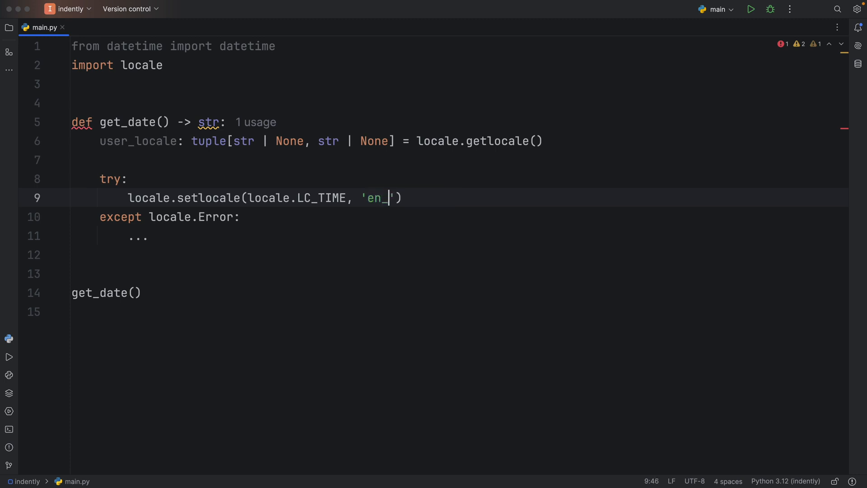
{"action": "type", "text": "en:en"}
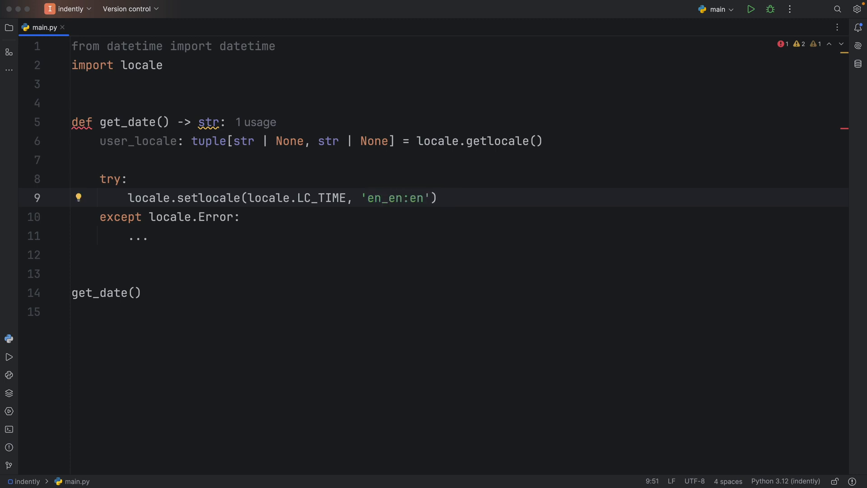
{"action": "double_click", "coordinate": [194, 217]}
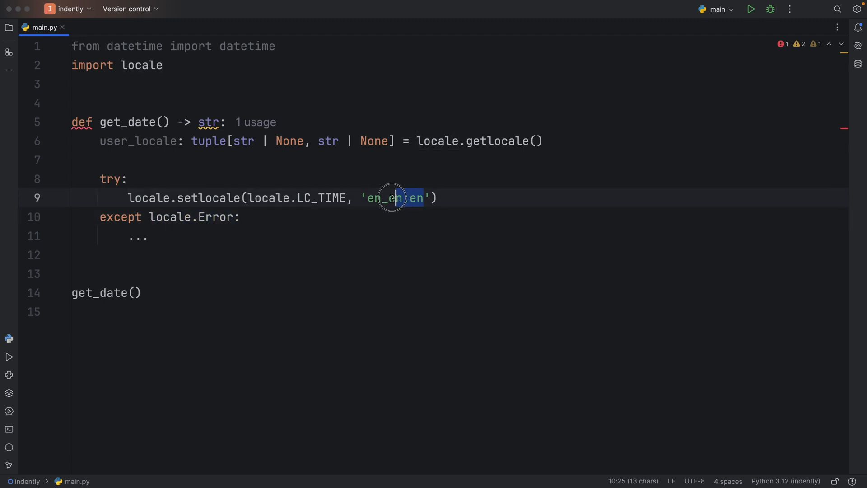
{"action": "type", "text": "G"}
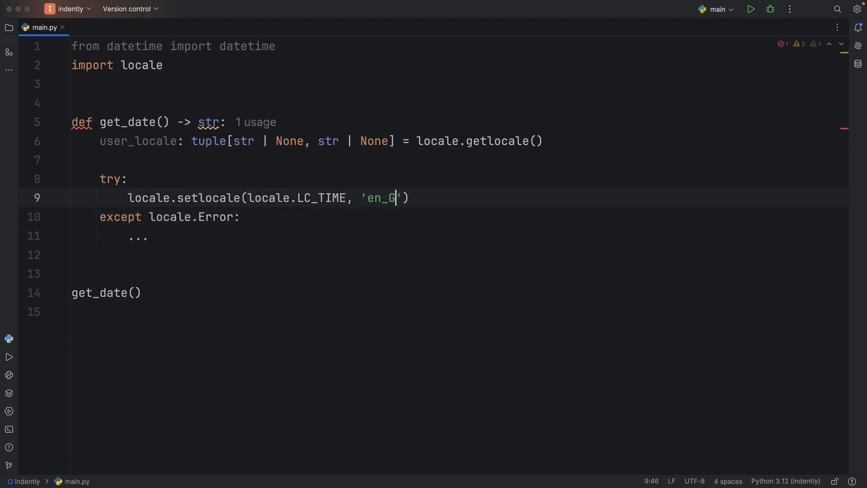
{"action": "type", "text": "B"}
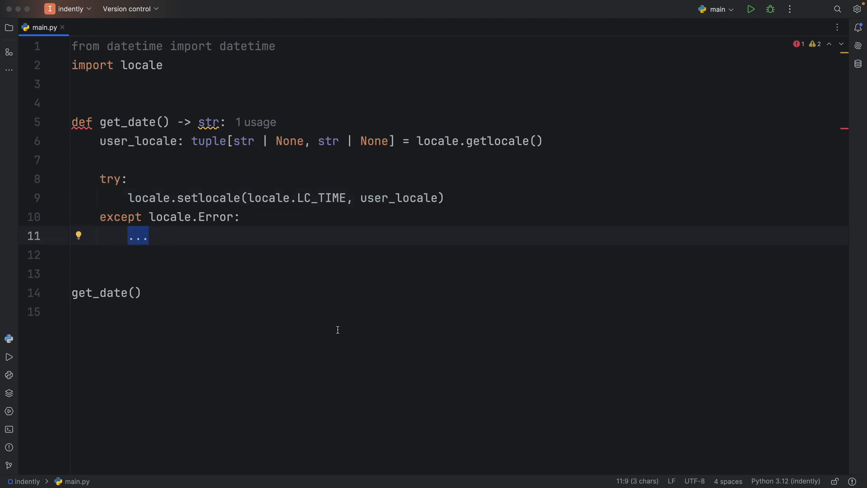
Print an unsupported-locale warning and fall back to locale.setlocale(locale.LC_TIME, 'C').
{"action": "type", "text": "print(f'Locale {user_locale} is not supported on your system. Falling back to \"C\" locale.')"}
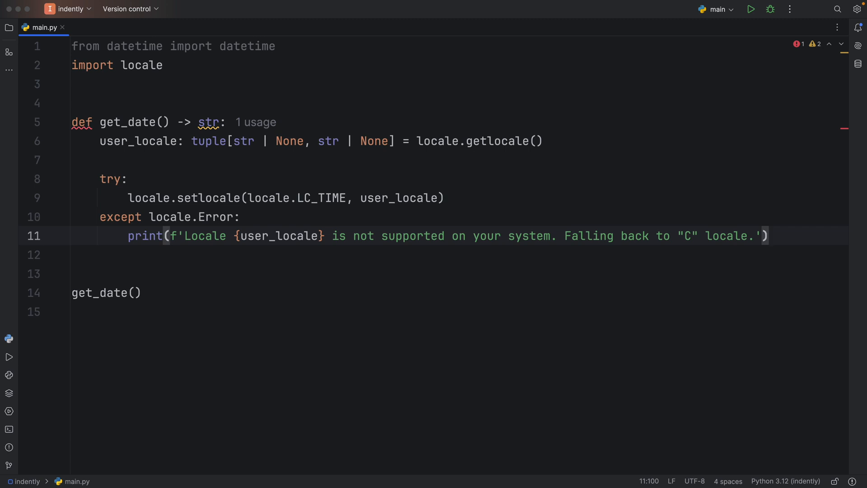
{"action": "mouse_move", "coordinate": [652, 198]}
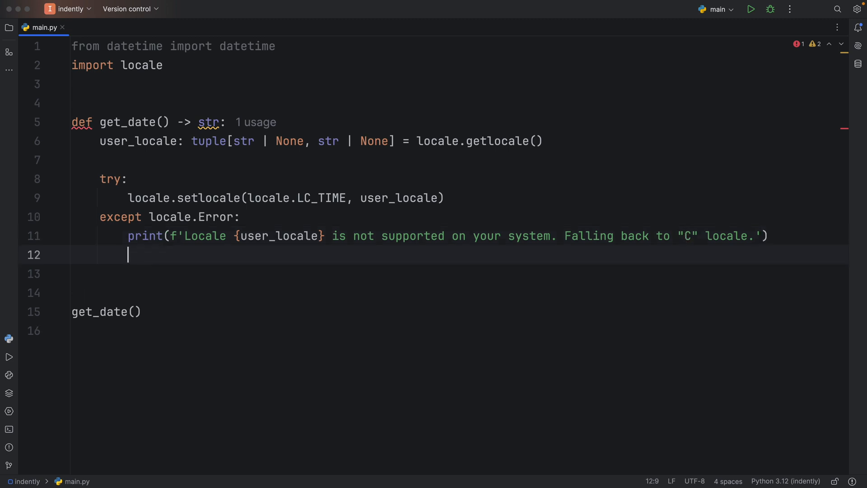
{"action": "type", "text": "locale.setlocale()"}
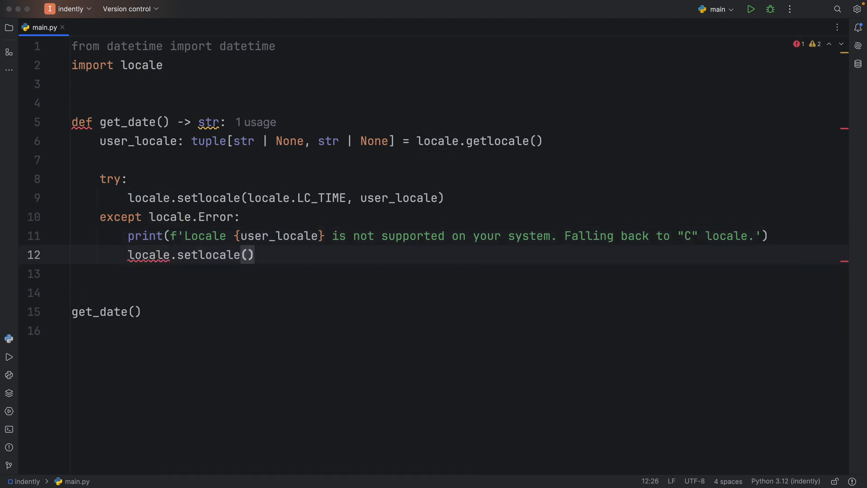
{"action": "type", "text": "locale.LC_TIME, 'C"}
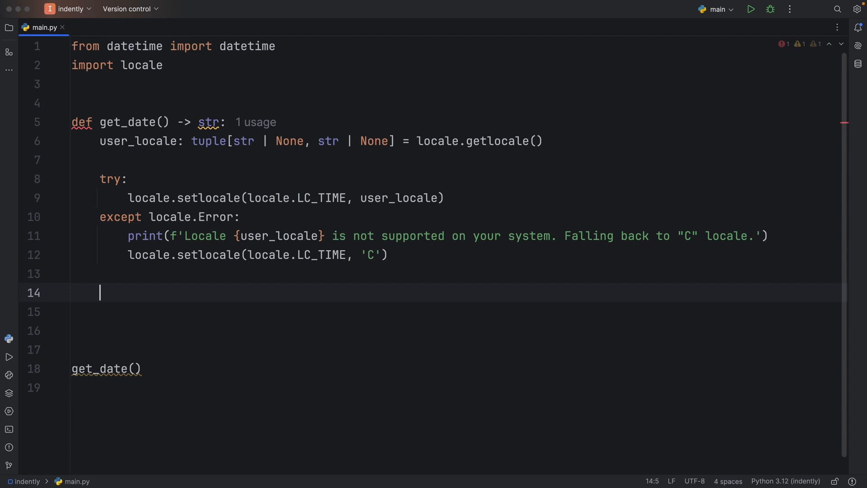
Store datetime.now() in a today: datetime variable inside get_date.
{"action": "type", "text": "today: datetime ="}
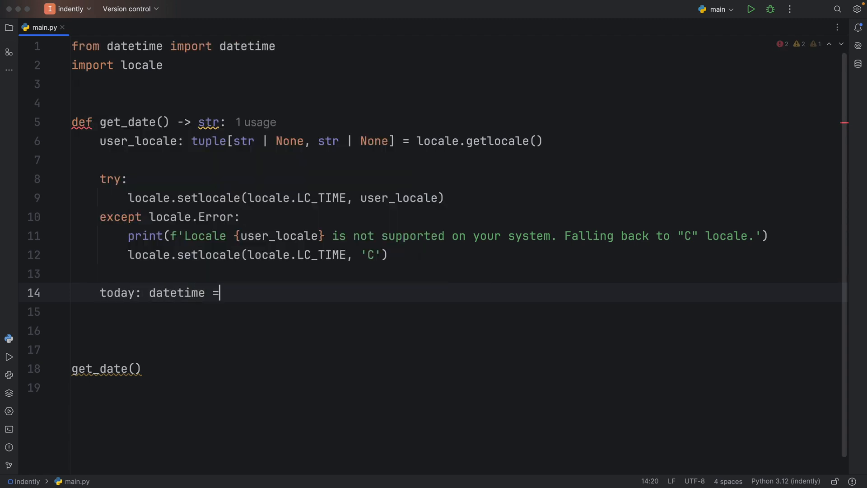
{"action": "type", "text": "datetime.now()"}
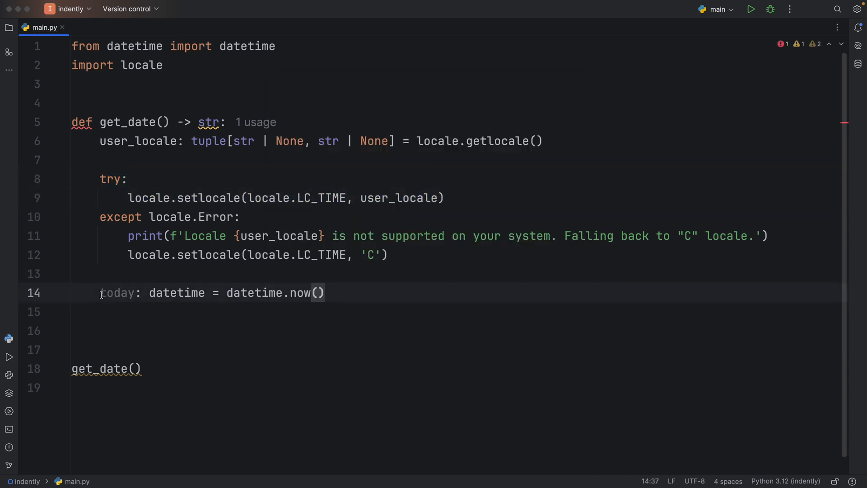
{"action": "triple_click", "coordinate": [210, 292]}
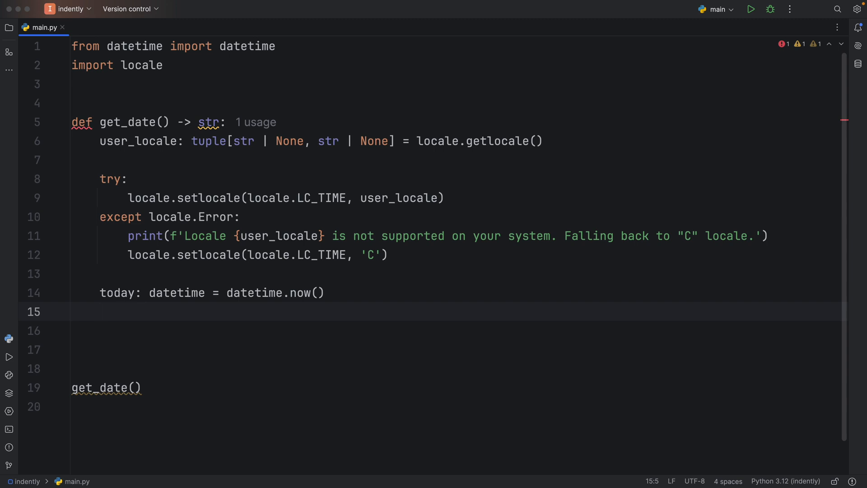
Return f'{today:%x}' from get_date.
{"action": "type", "text": "return f'"}
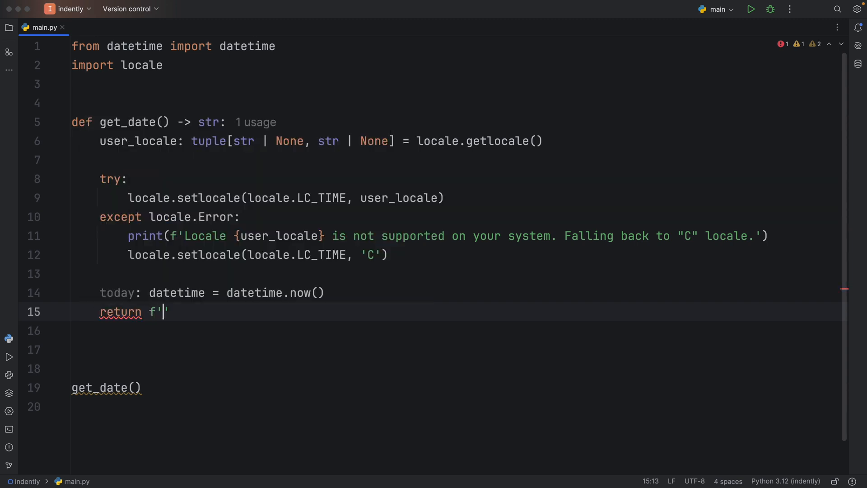
{"action": "type", "text": "'"}
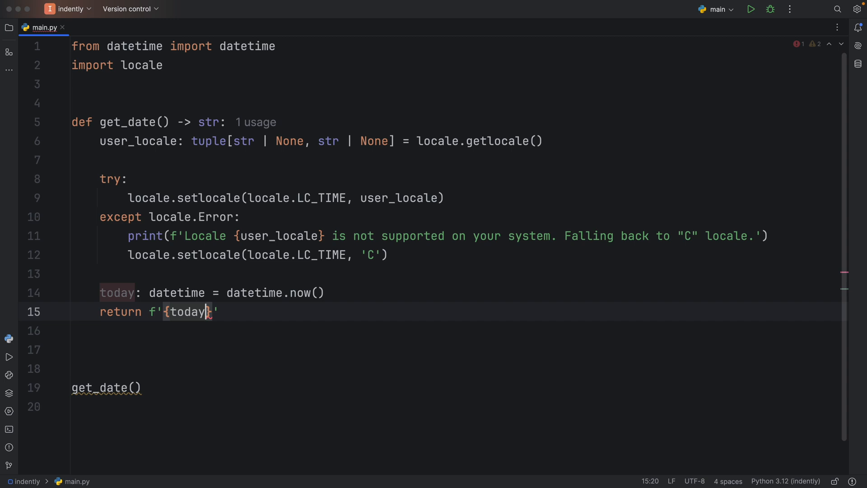
{"action": "type", "text": ":"}
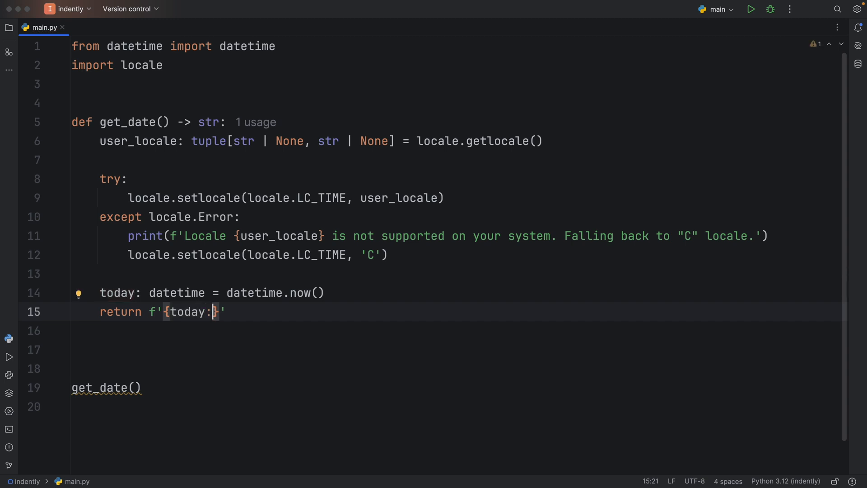
{"action": "type", "text": "%x"}
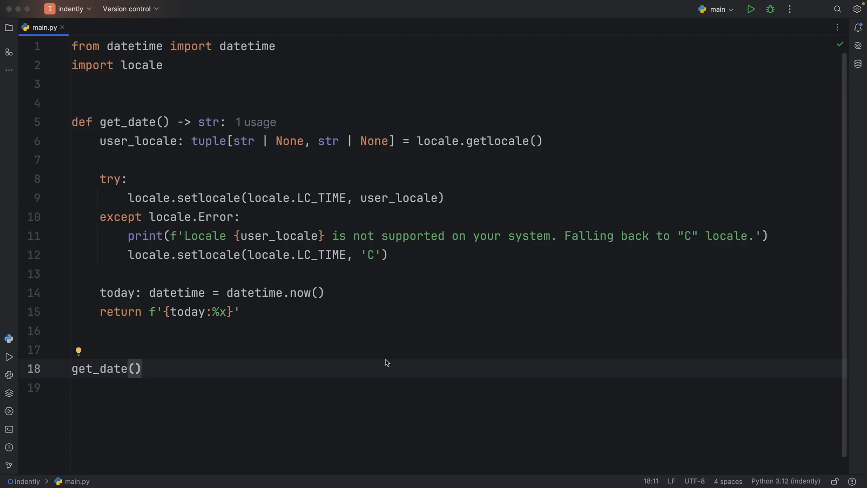
{"action": "left_click", "coordinate": [143, 369]}
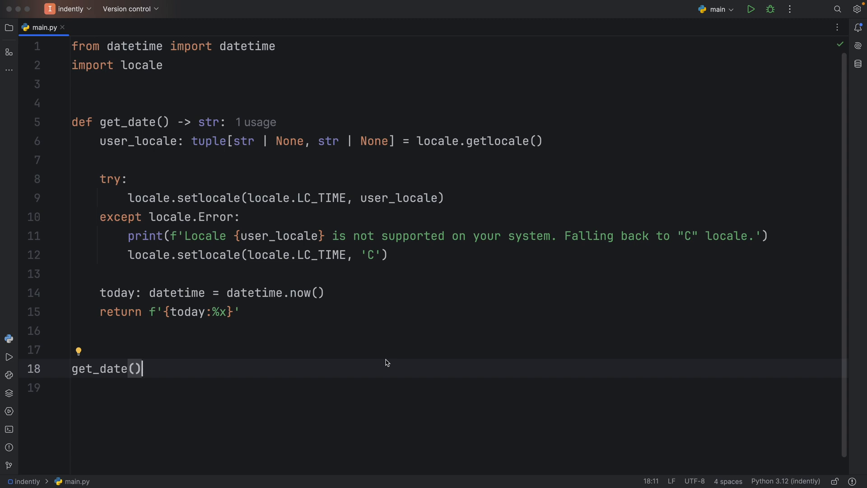
{"action": "left_click", "coordinate": [233, 311]}
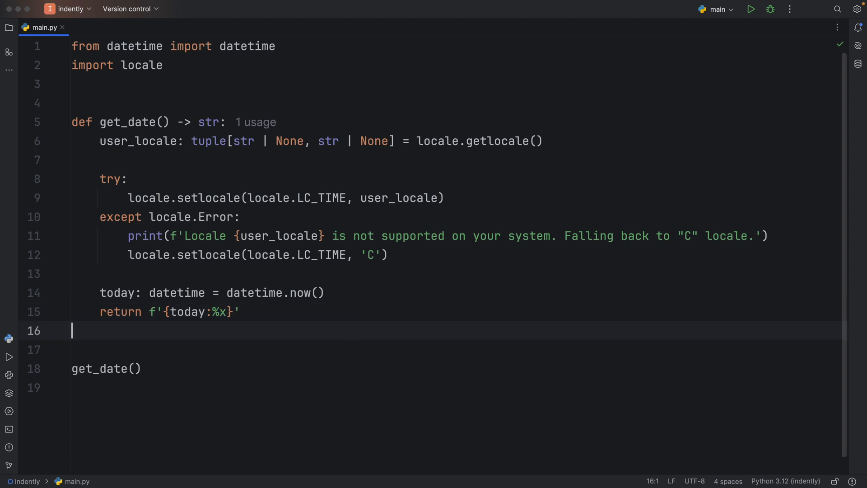
Run main.py with get_date() wrapped in print, showing 23/07/2024.
{"action": "left_click", "coordinate": [751, 9]}
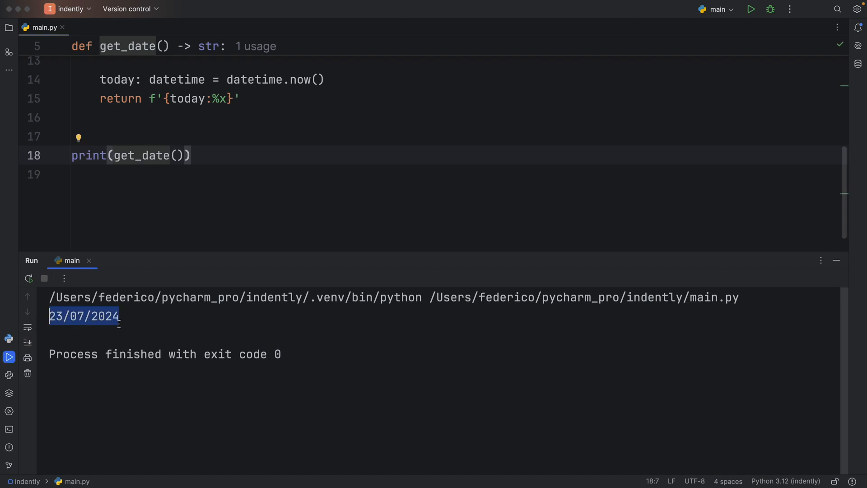
{"action": "left_click", "coordinate": [194, 332]}
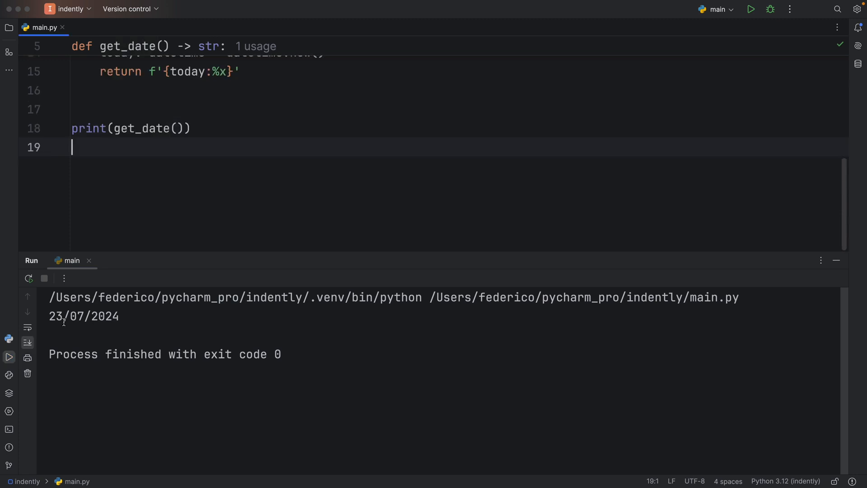
{"action": "double_click", "coordinate": [55, 316]}
{"action": "type", "text": "..."}
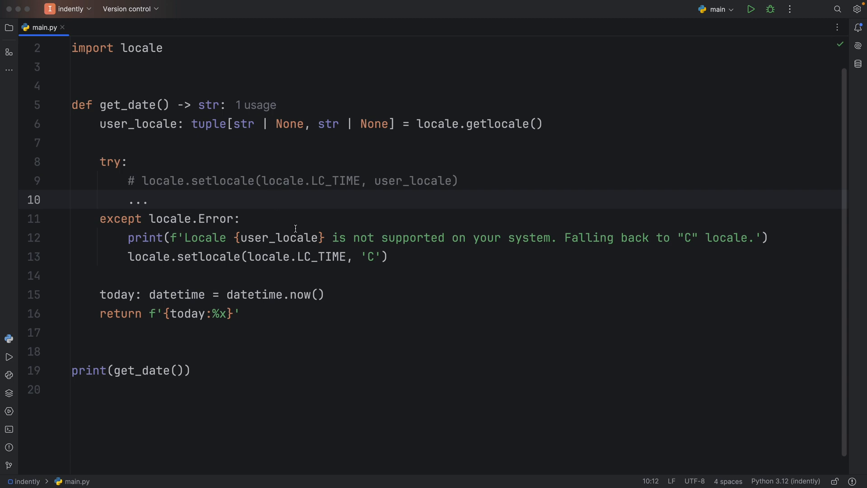
Run with setlocale commented out, mark the 07/23/24 output, and close the Run panel.
{"action": "left_click", "coordinate": [750, 9]}
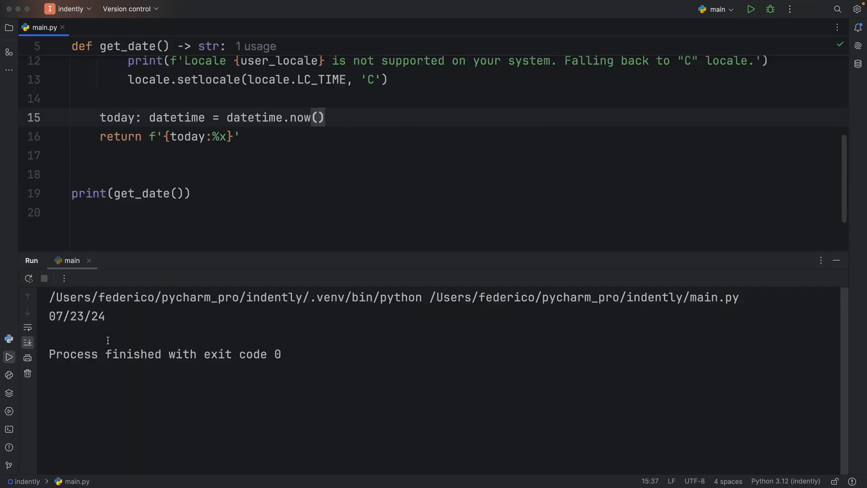
{"action": "double_click", "coordinate": [77, 316]}
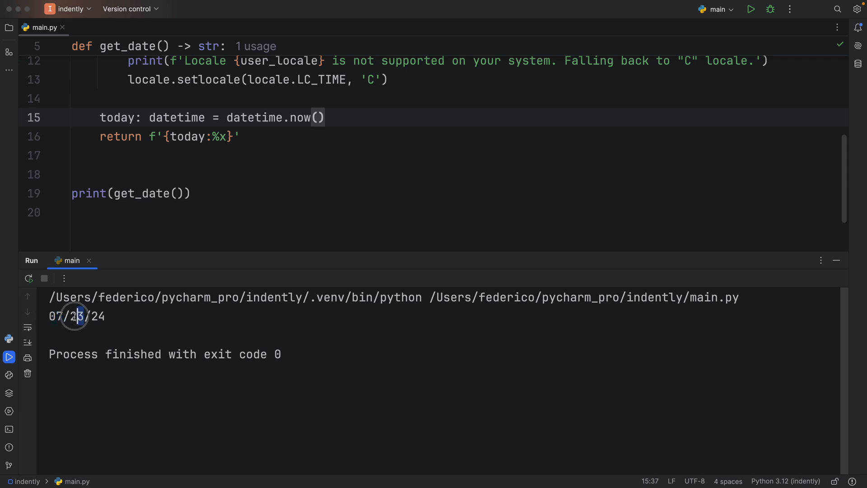
{"action": "left_click", "coordinate": [155, 337]}
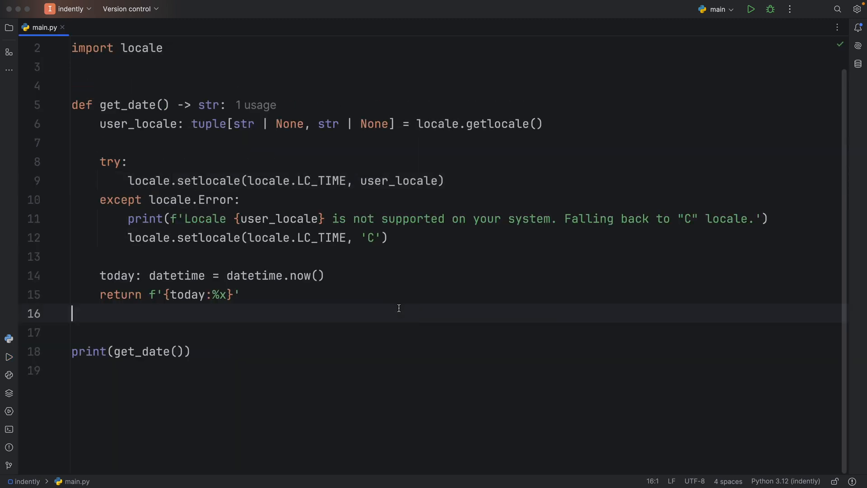
Rerun the restored script, then change the return format code from %x to %c.
{"action": "left_click", "coordinate": [750, 9]}
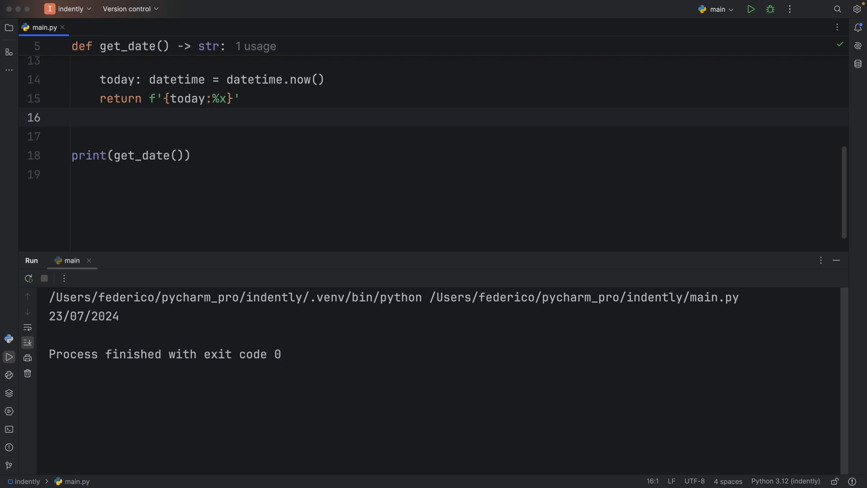
{"action": "key", "text": "backspace"}
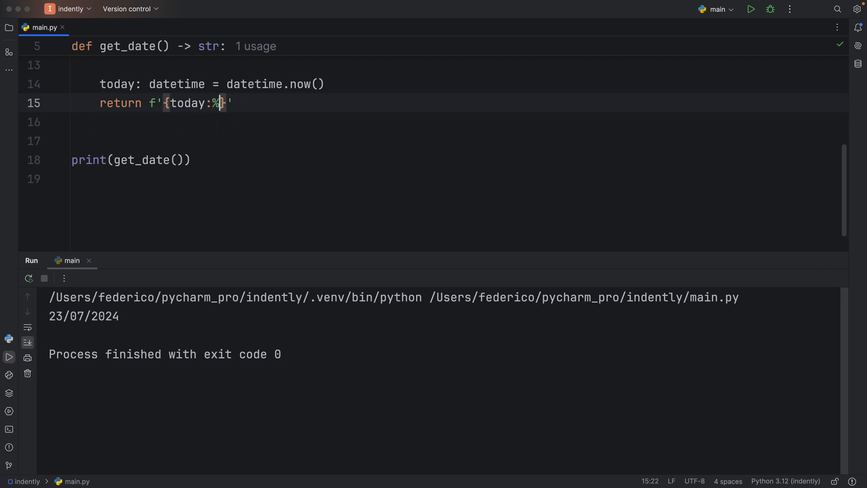
{"action": "type", "text": "c"}
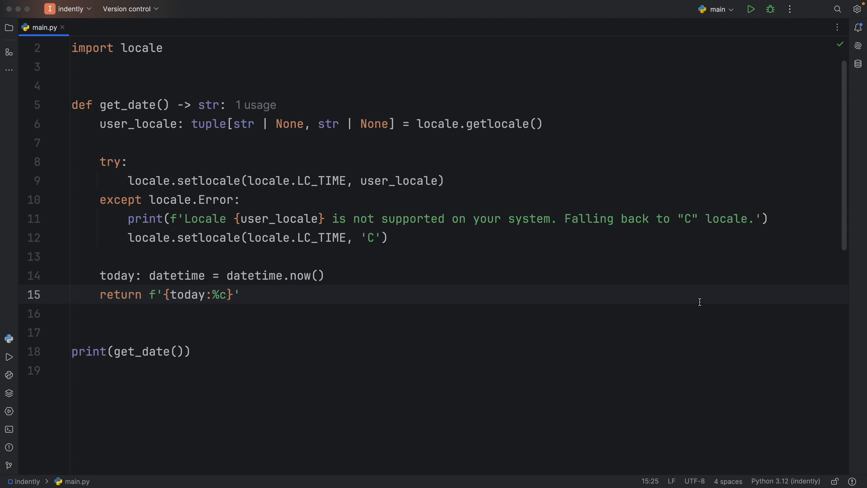
{"action": "left_click", "coordinate": [240, 294]}
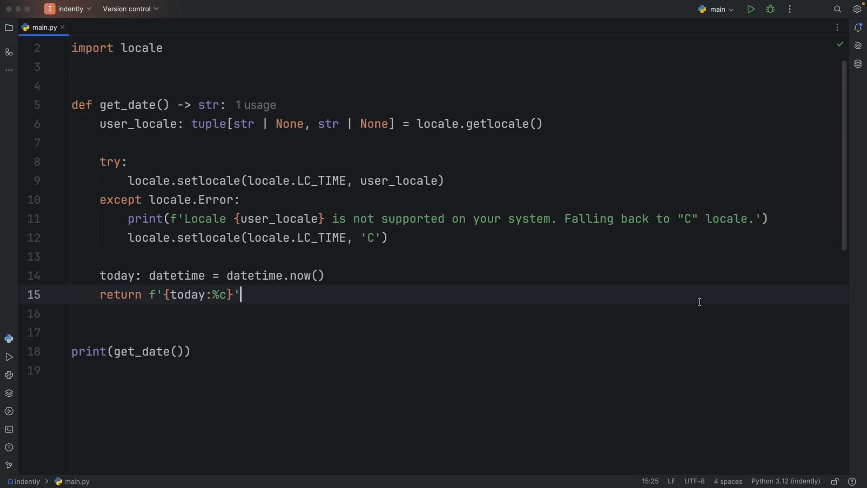